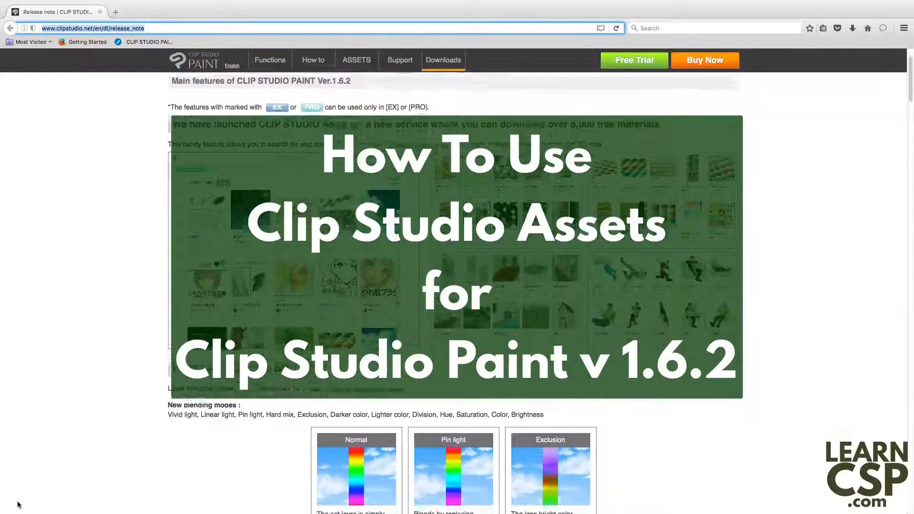
Scroll through the Clip Studio Paint 1.6.2 release notes in Firefox.
{"action": "scroll", "scroll_direction": "down", "scroll_amount": 3}
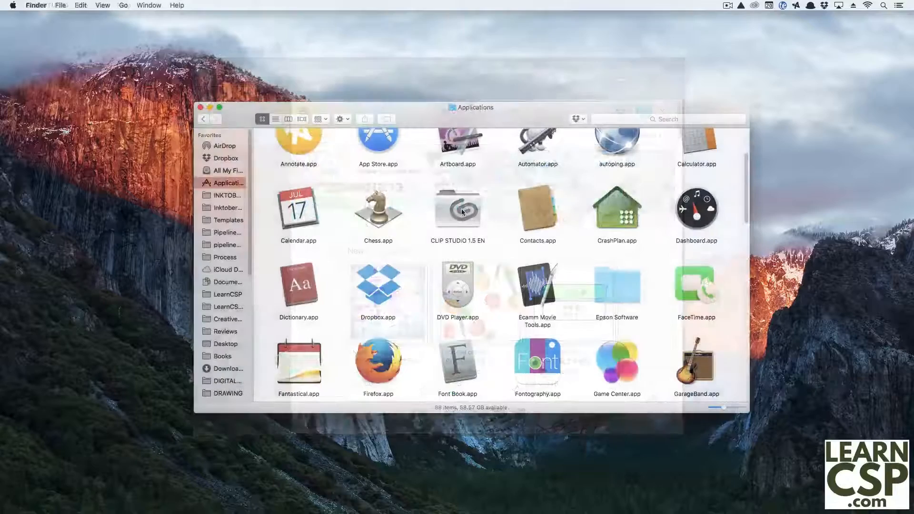
Launch CLIP STUDIO 1.5 EN, open Log In, and choose Register as New Member.
{"action": "double_click", "coordinate": [457, 209]}
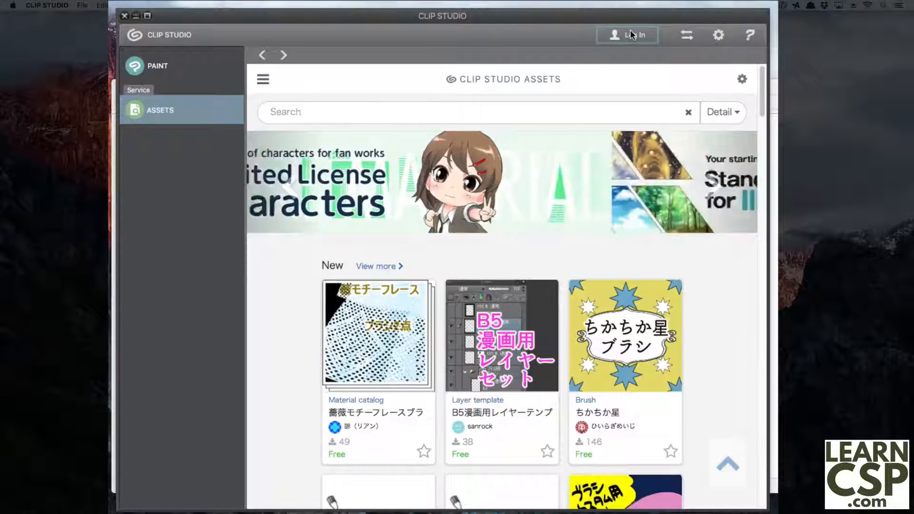
{"action": "left_click", "coordinate": [626, 35]}
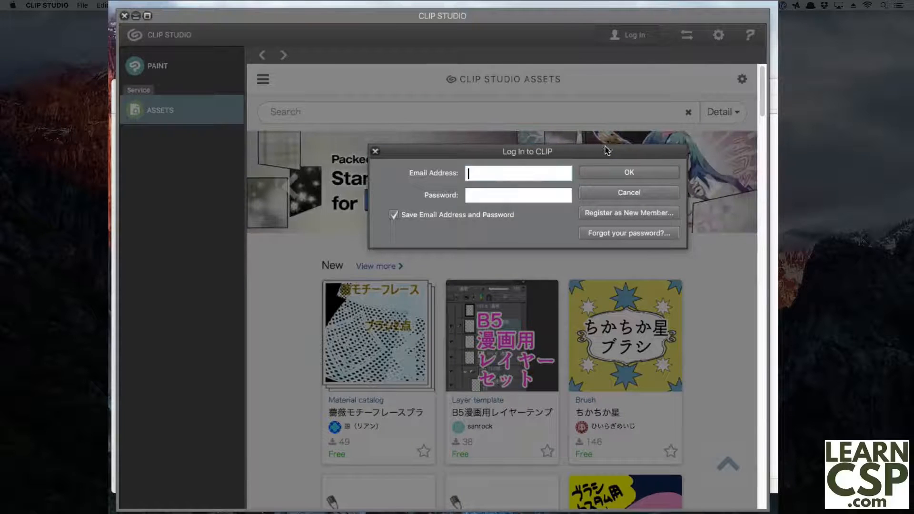
{"action": "left_click", "coordinate": [629, 213]}
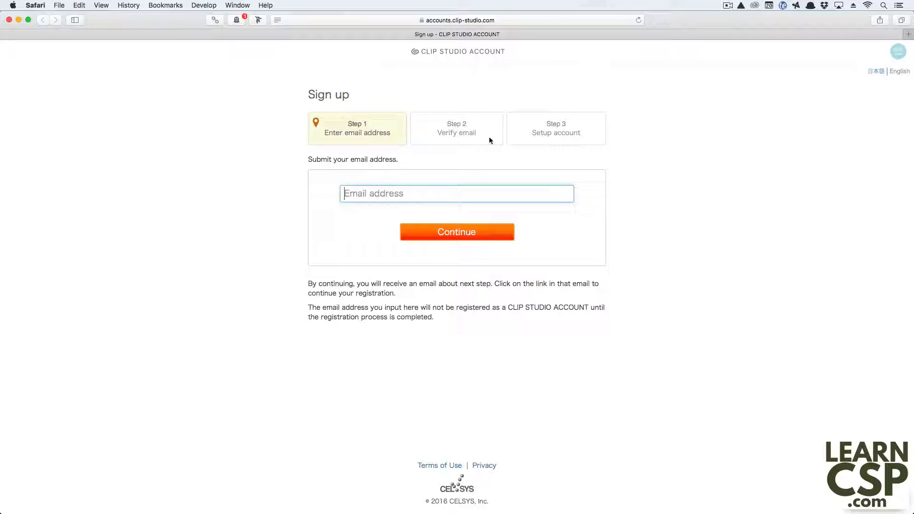
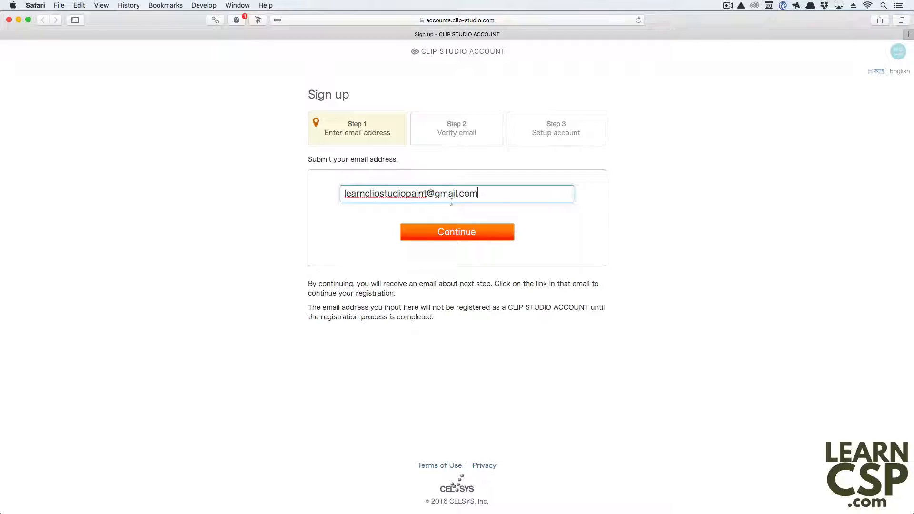
Submit a gmail.com address for sign-up and continue through email verification.
{"action": "left_click", "coordinate": [456, 231]}
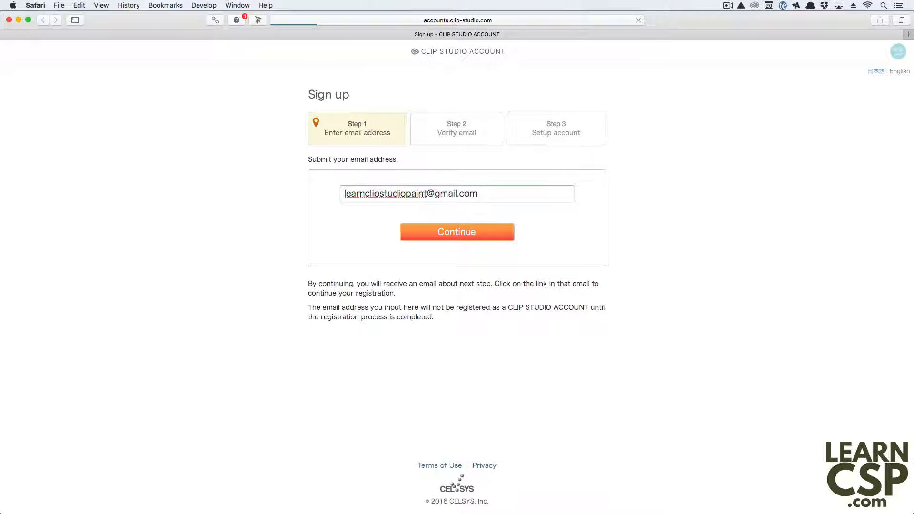
{"action": "left_click", "coordinate": [457, 232]}
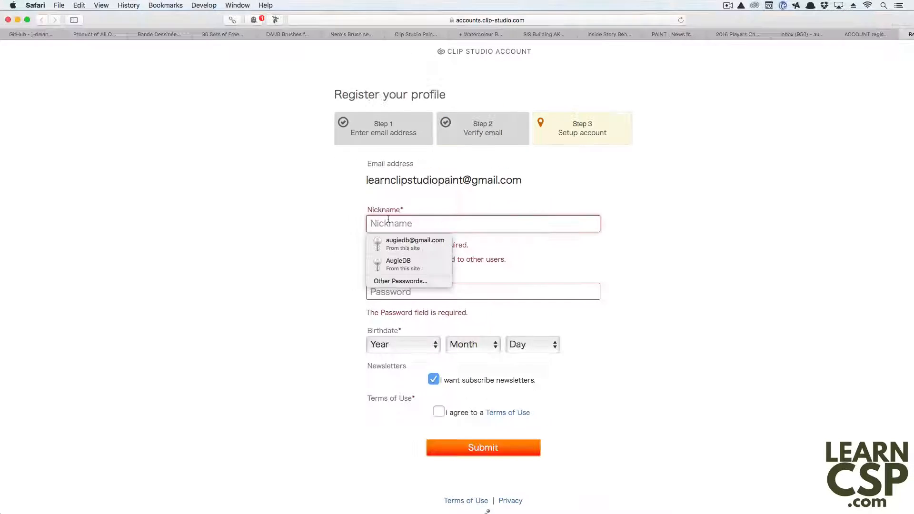
Register nickname 'Learn', a password and birthdate, agree to terms, and submit.
{"action": "type", "text": "LearnCSP"}
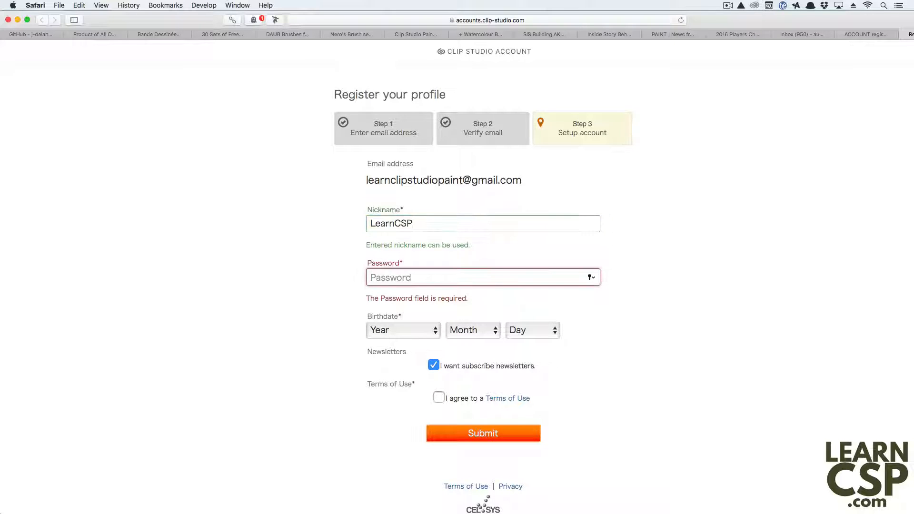
{"action": "type", "text": "••"}
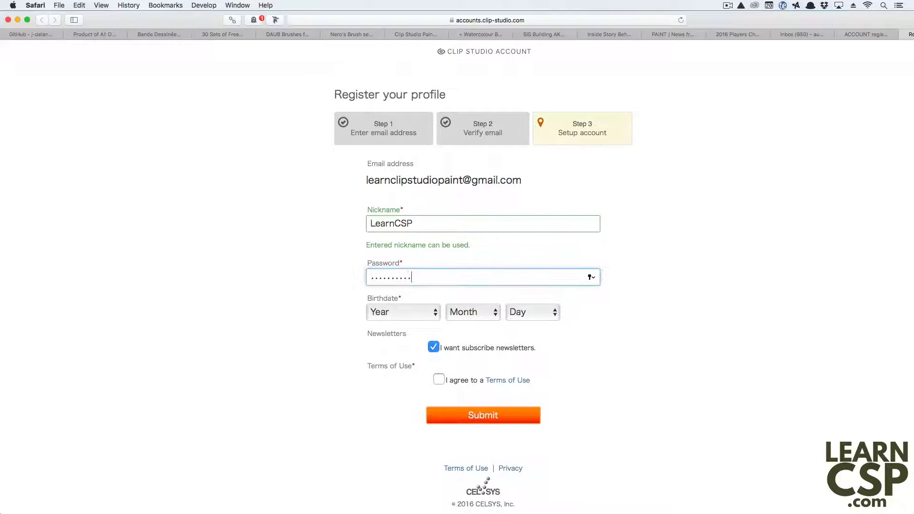
{"action": "left_click", "coordinate": [402, 311]}
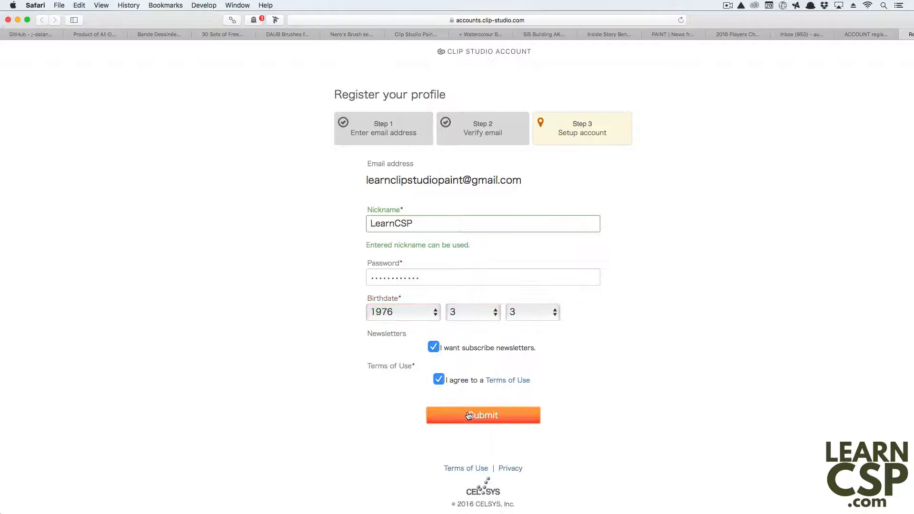
{"action": "left_click", "coordinate": [483, 415]}
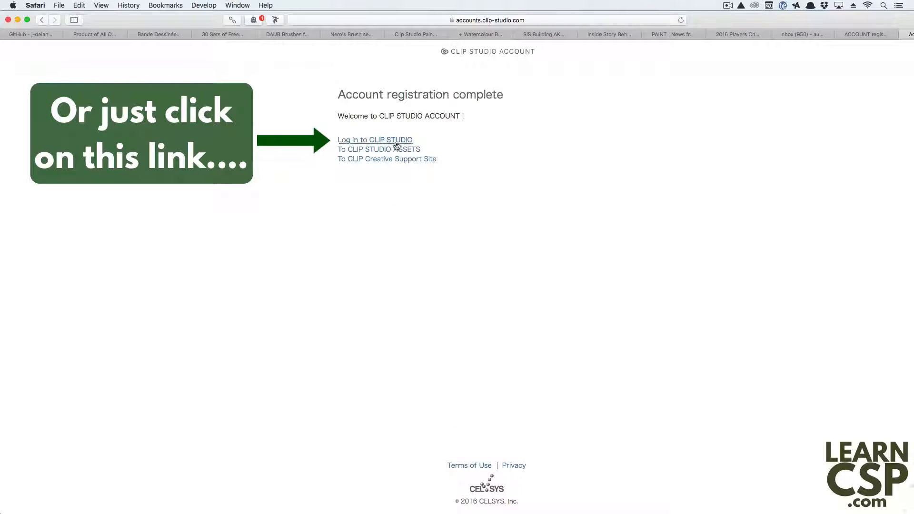
Log in to CLIP STUDIO as LearnCSP with the new account credentials.
{"action": "left_click", "coordinate": [374, 140]}
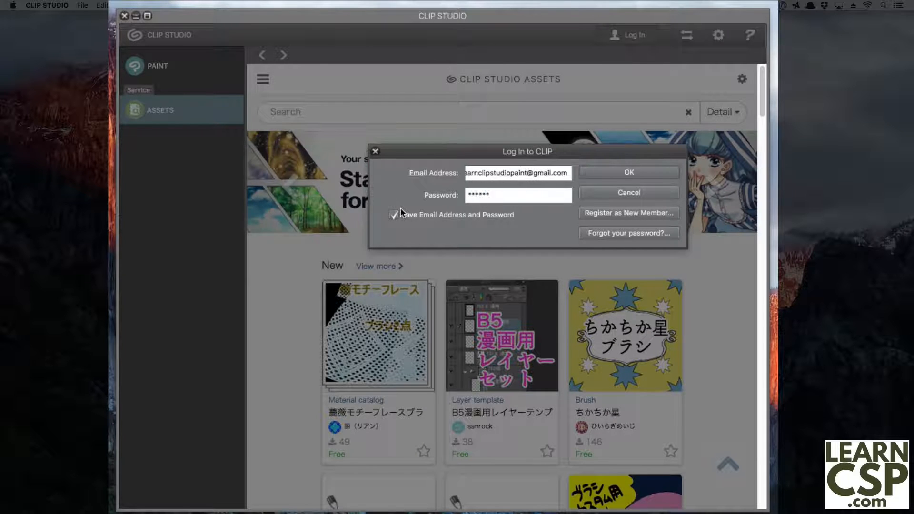
{"action": "left_click", "coordinate": [628, 172]}
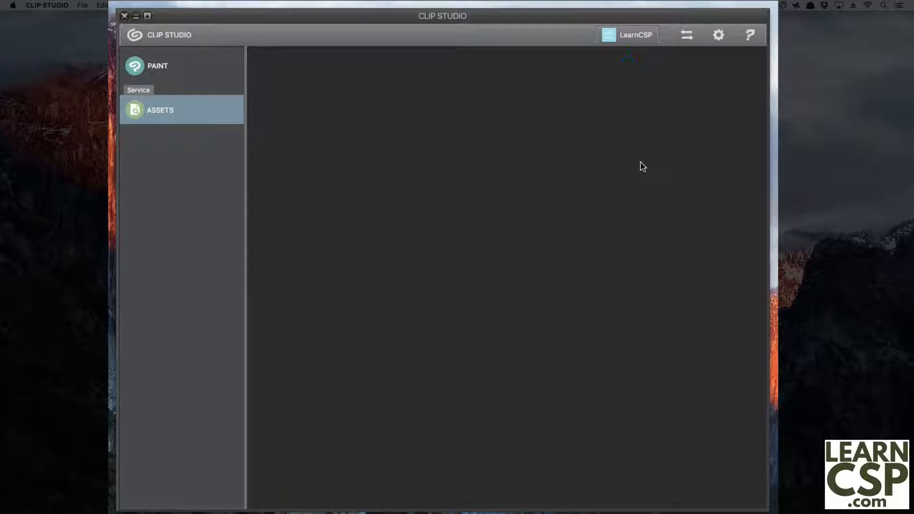
Load the CLIP STUDIO ASSETS store page from the left sidebar.
{"action": "left_click", "coordinate": [160, 110]}
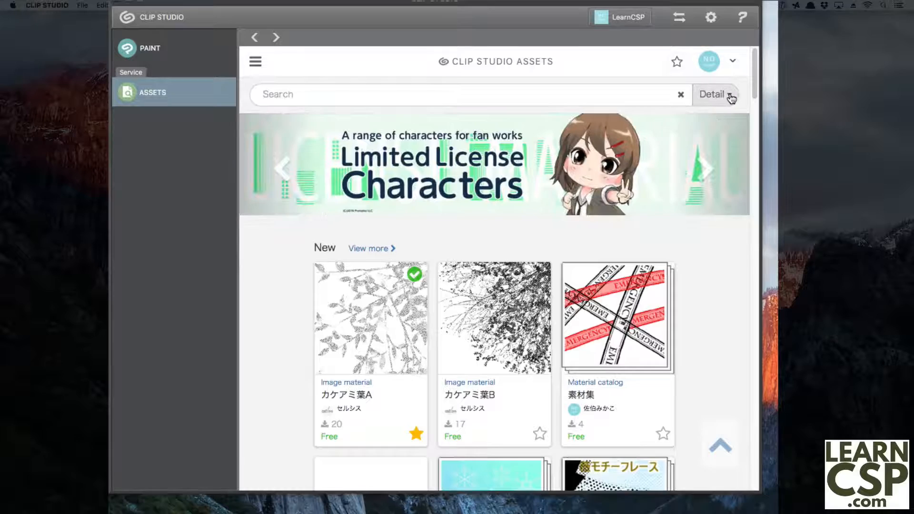
Filter Assets to the Brush type and favourite the EMERGENCY tape material catalog.
{"action": "left_click", "coordinate": [711, 93]}
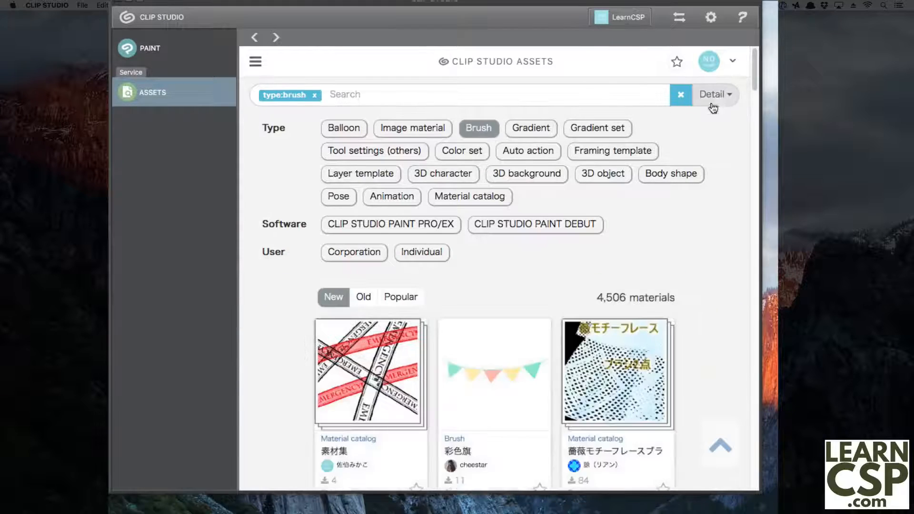
{"action": "left_click", "coordinate": [713, 95]}
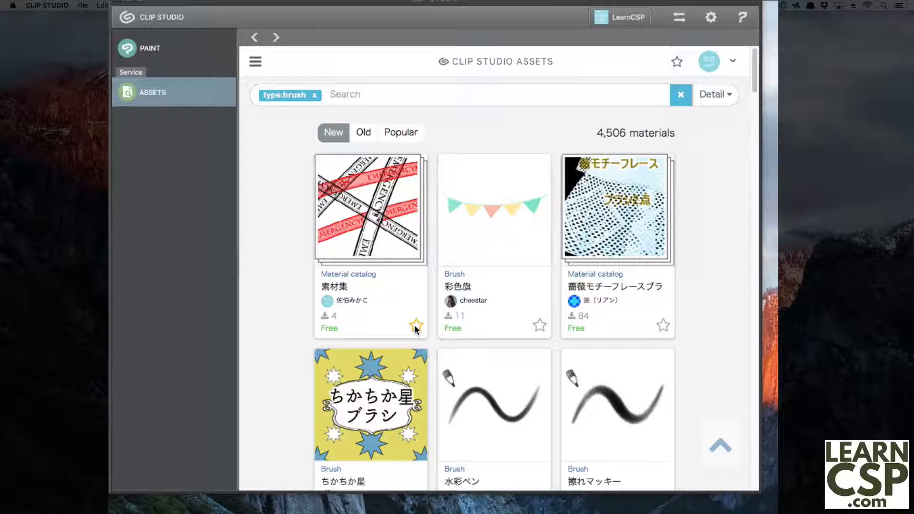
{"action": "left_click", "coordinate": [416, 325]}
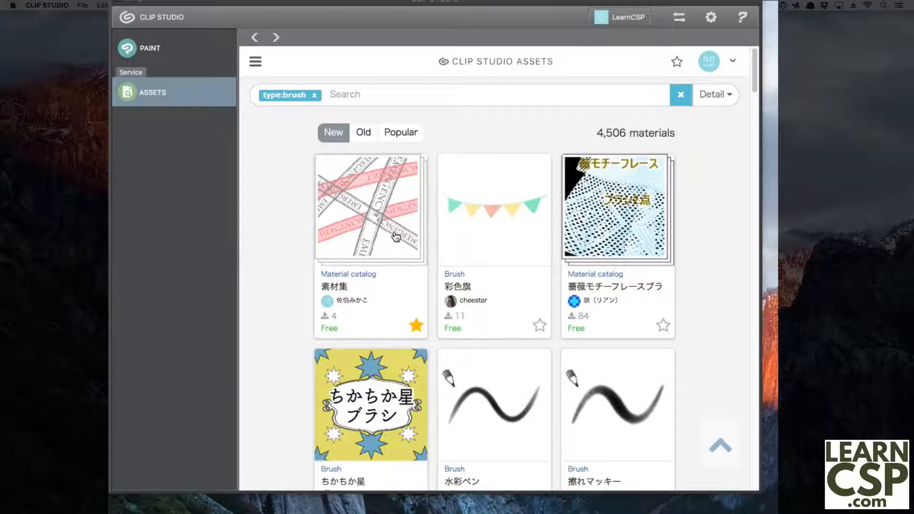
Browse the EMERGENCY tape material page with its three brushes and download it.
{"action": "left_click", "coordinate": [369, 208]}
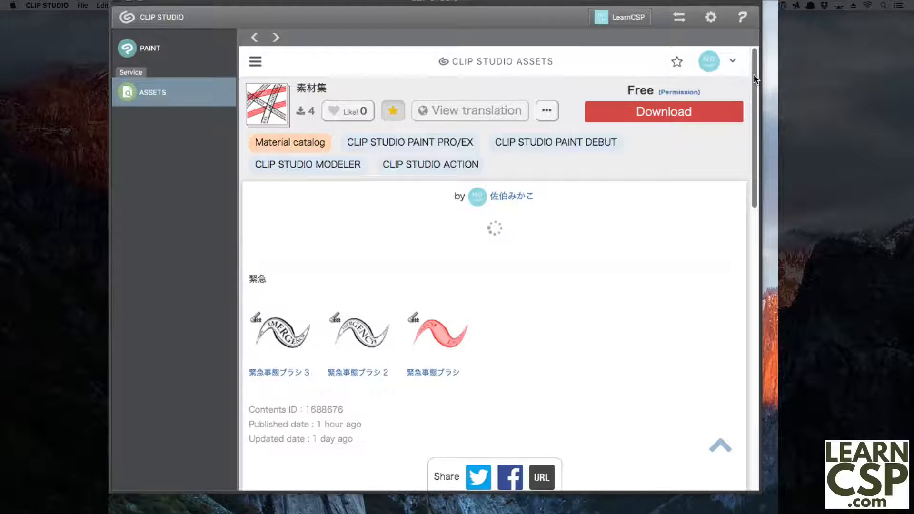
{"action": "scroll", "scroll_direction": "down", "scroll_amount": 3}
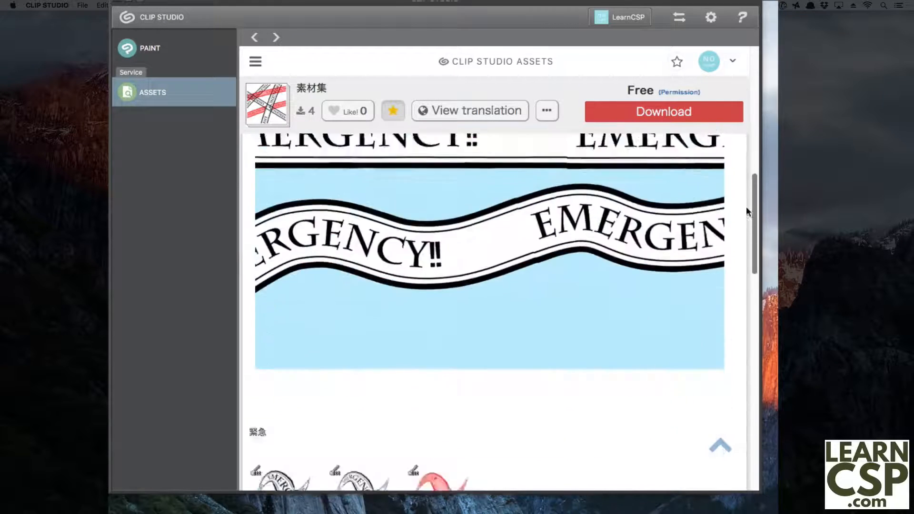
{"action": "scroll", "scroll_direction": "down", "scroll_amount": 3}
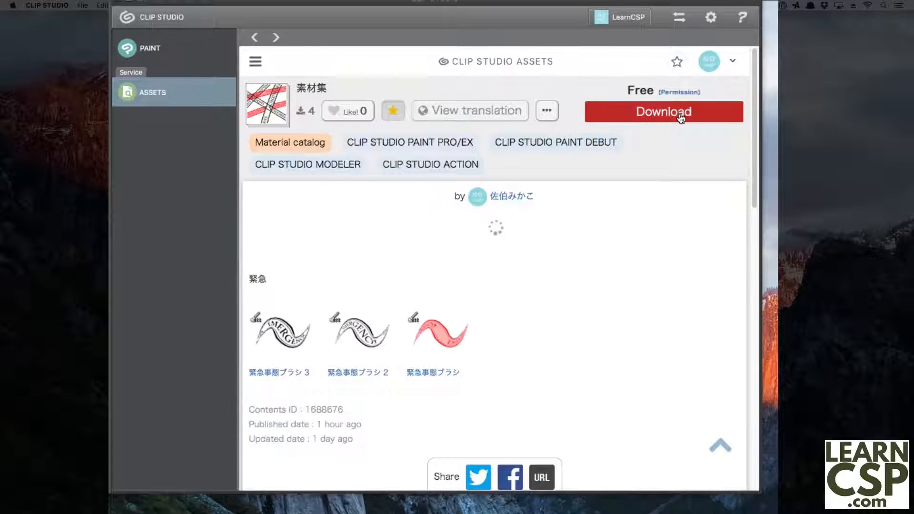
{"action": "left_click", "coordinate": [663, 111]}
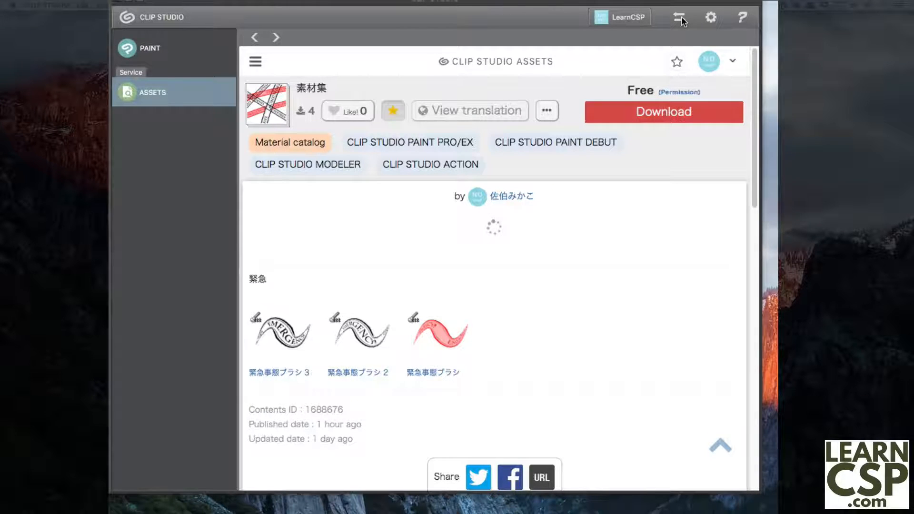
Check the EMERGENCY tape download succeeded and close the status window.
{"action": "left_click", "coordinate": [663, 112]}
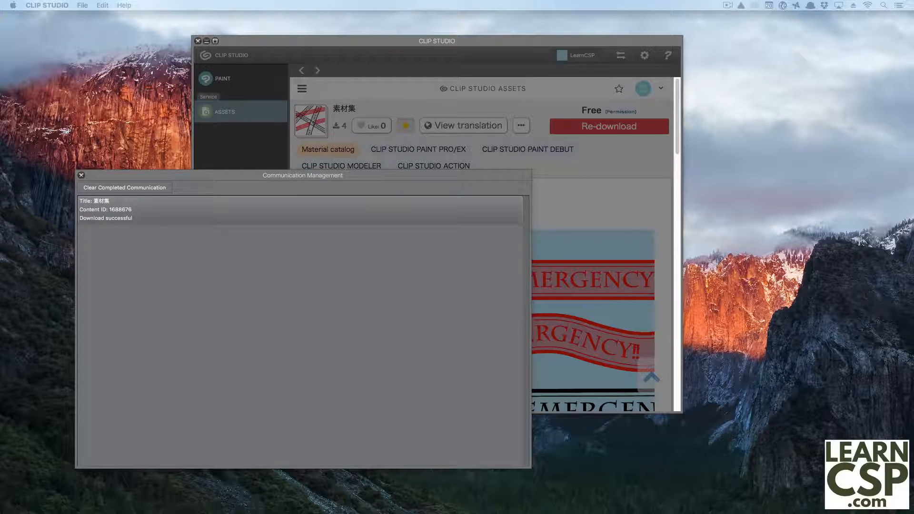
{"action": "left_click", "coordinate": [81, 175]}
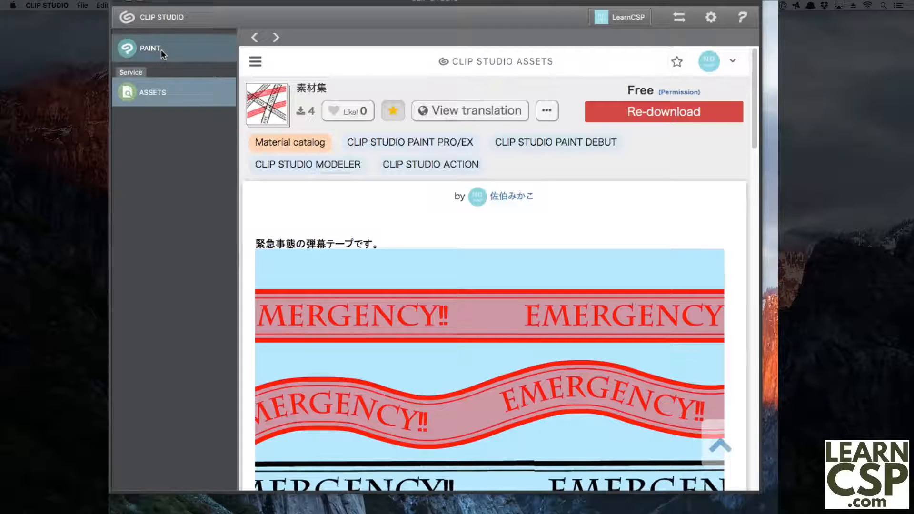
{"action": "mouse_move", "coordinate": [150, 48]}
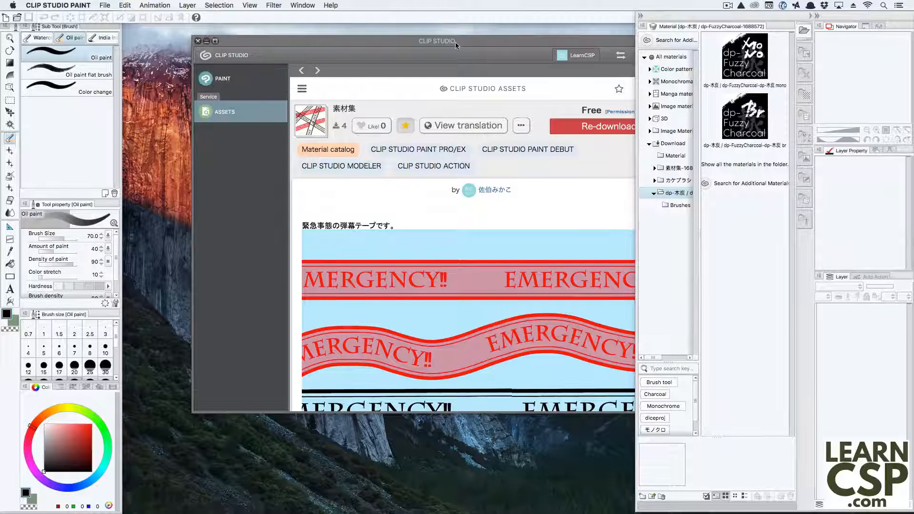
Open Download materials in the Material palette and select the red EMERGENCY tape brush.
{"action": "left_click", "coordinate": [671, 57]}
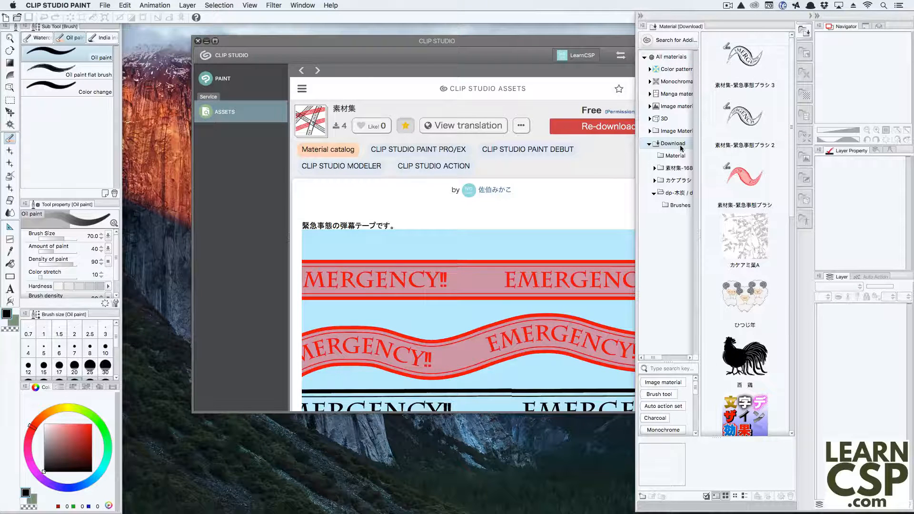
{"action": "mouse_move", "coordinate": [745, 55]}
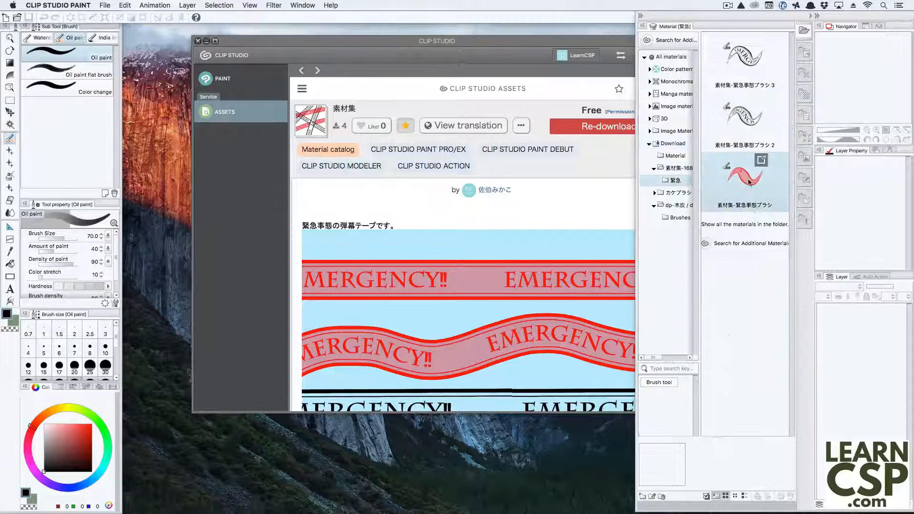
{"action": "left_click", "coordinate": [744, 180]}
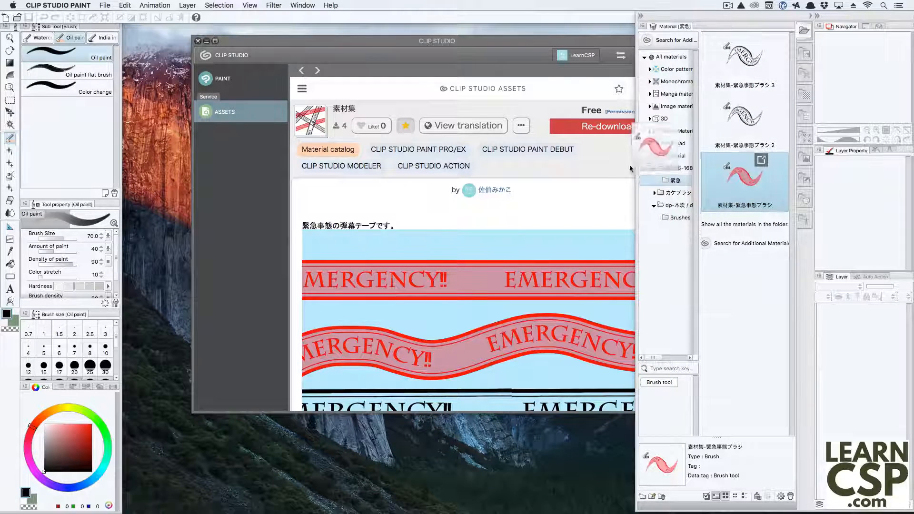